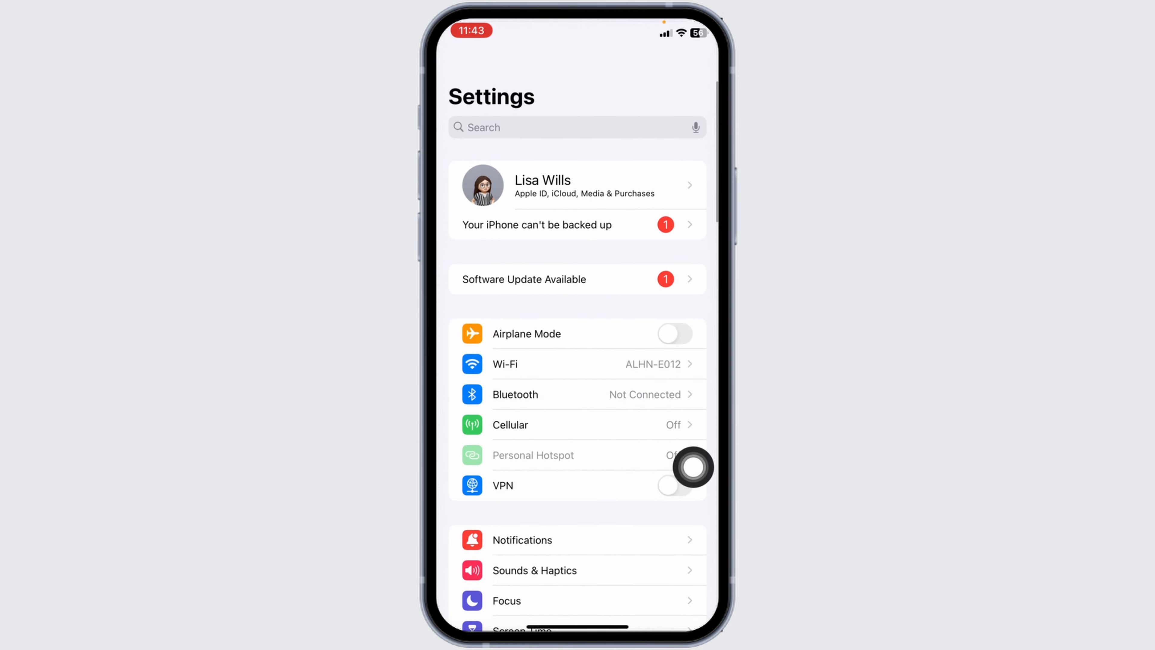
# Step: Reach Accessibility in the Settings list and go into it
pyautogui.scroll(-3)
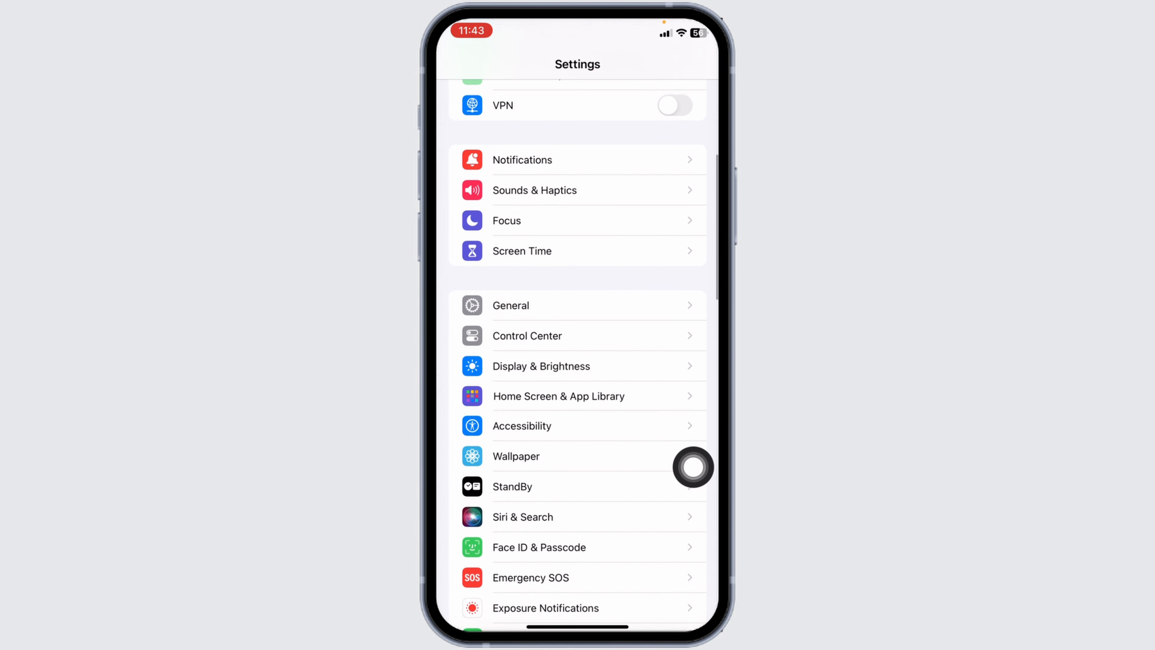
pyautogui.click(522, 426)
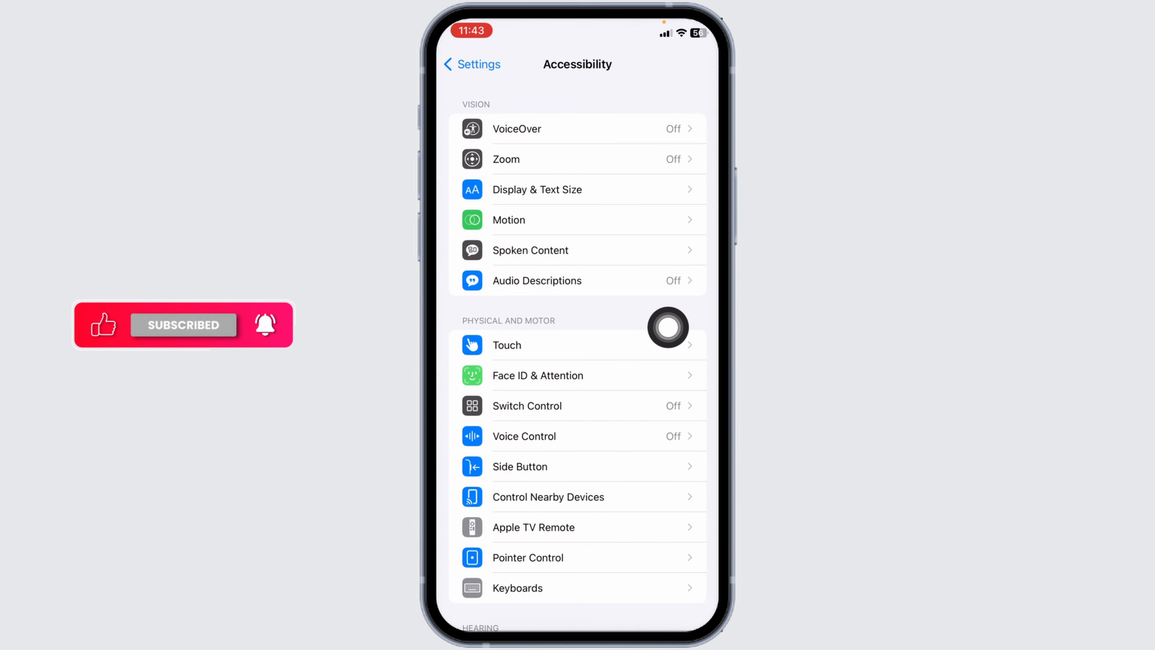
# Step: Go through Touch into AssistiveTouch, switch it off and back on so it stays enabled
pyautogui.click(507, 346)
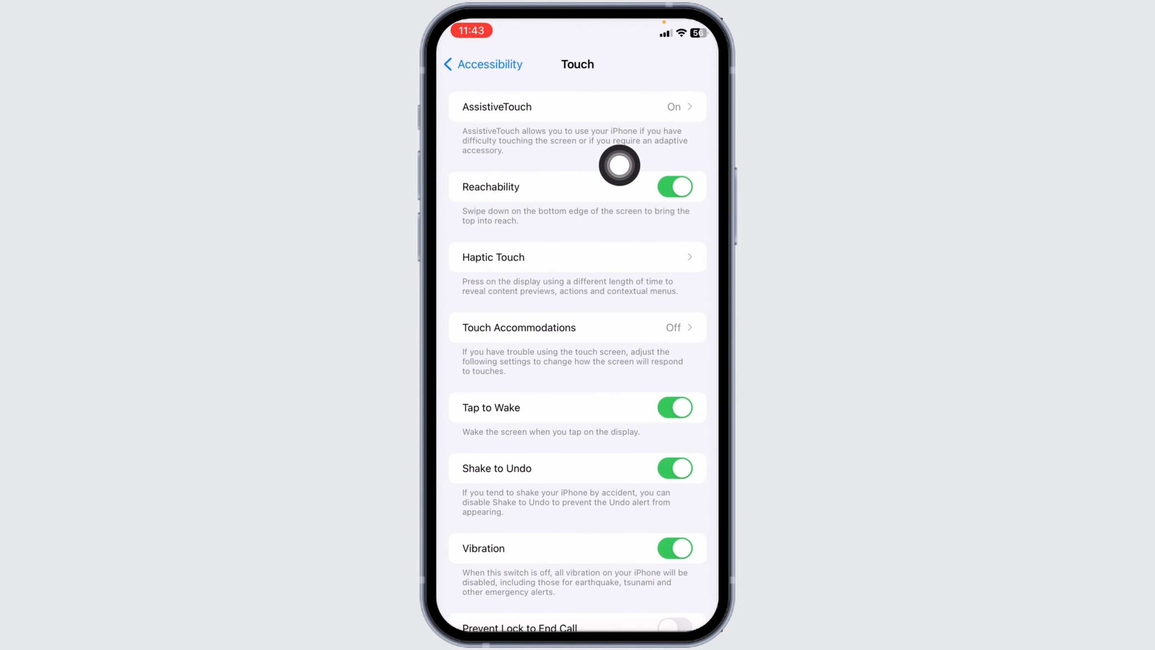
pyautogui.click(529, 107)
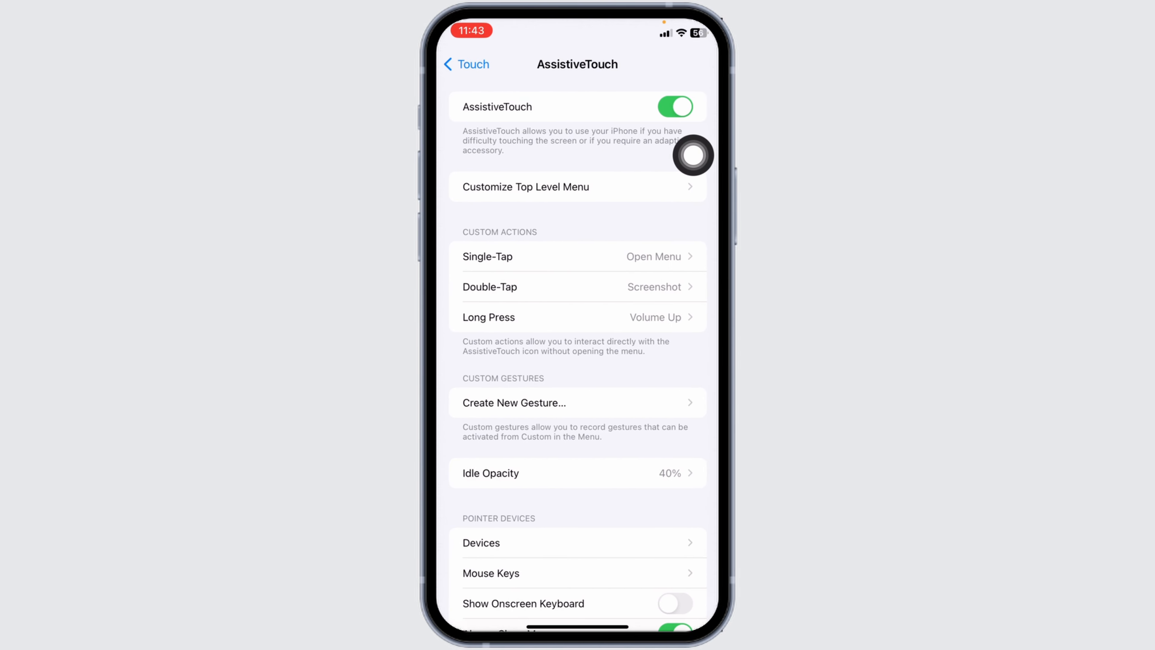
pyautogui.click(676, 107)
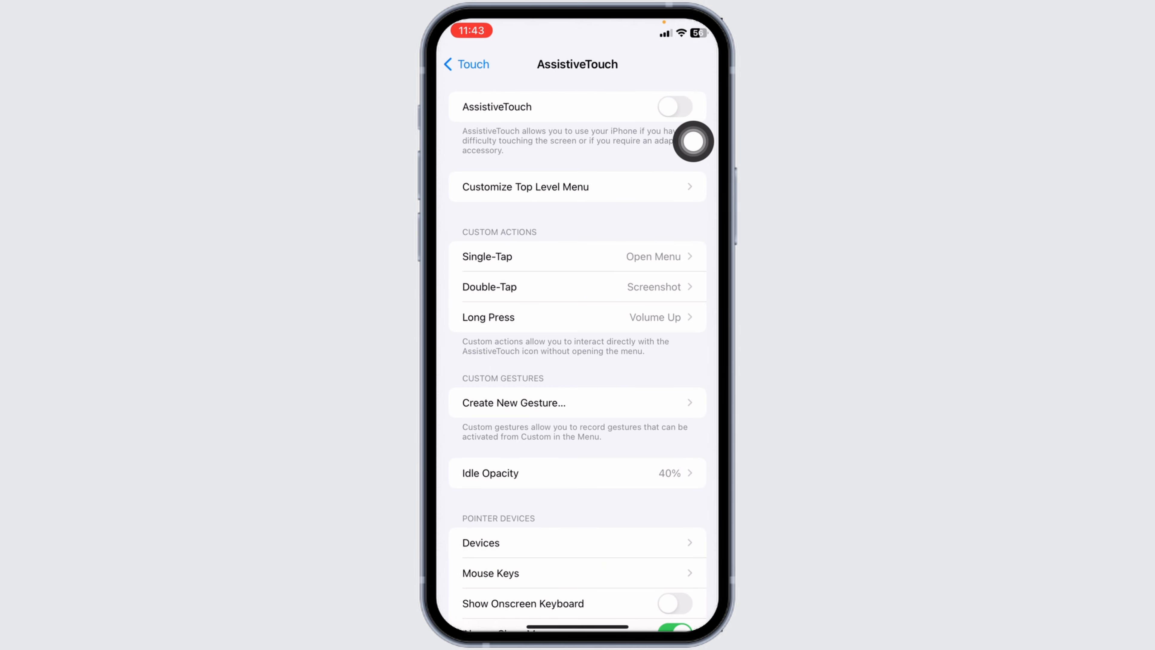
pyautogui.click(671, 103)
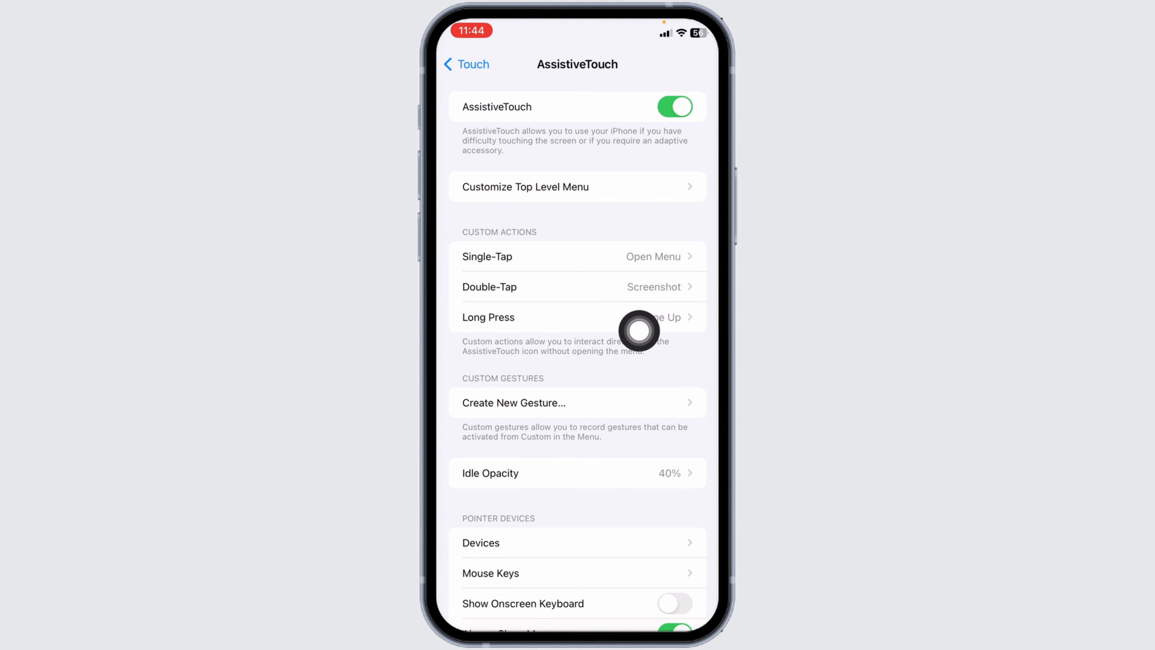
pyautogui.moveTo(692, 338)
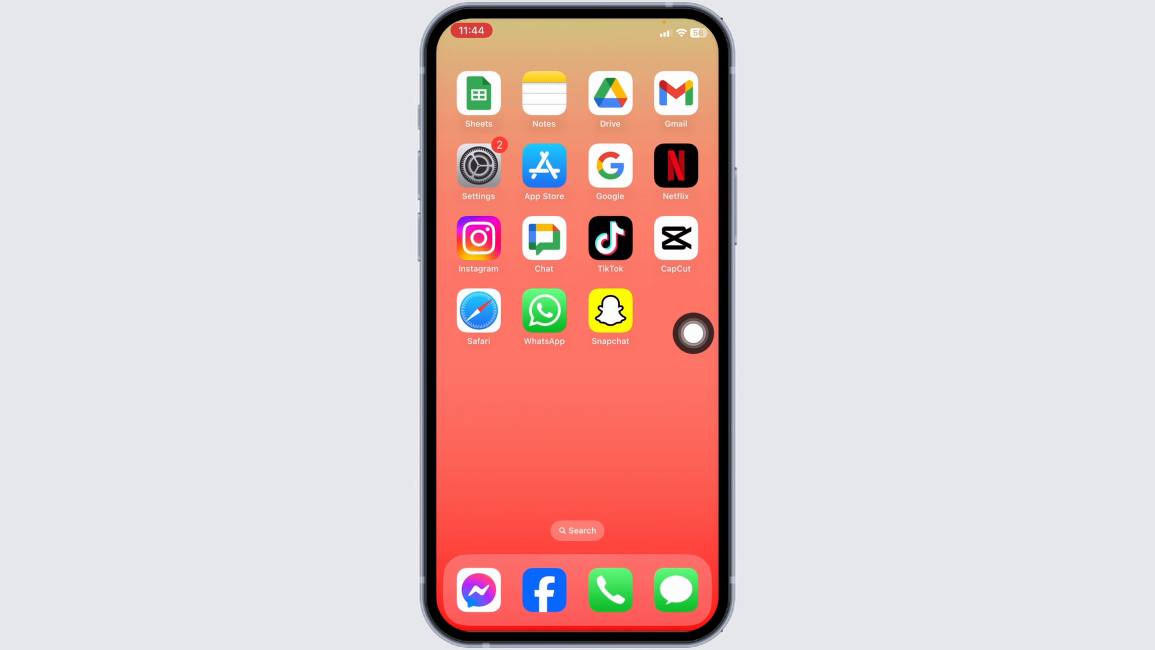
# Step: Expand the AssistiveTouch floating button and show its Device submenu with lock, rotate and volume
pyautogui.click(693, 332)
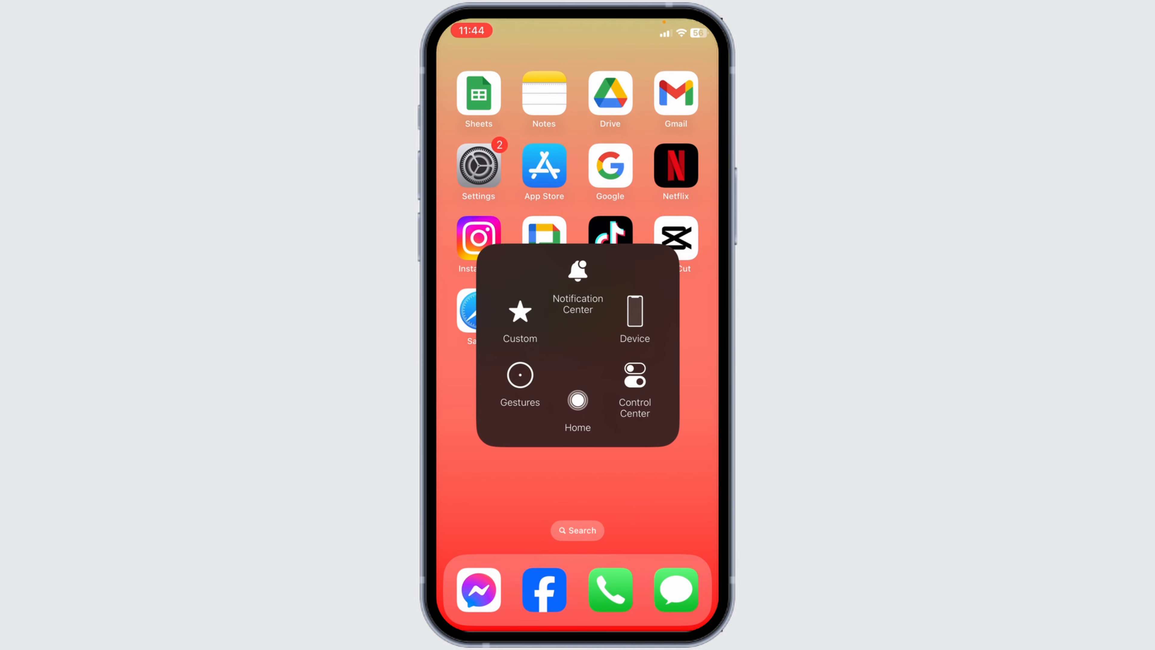
pyautogui.click(635, 319)
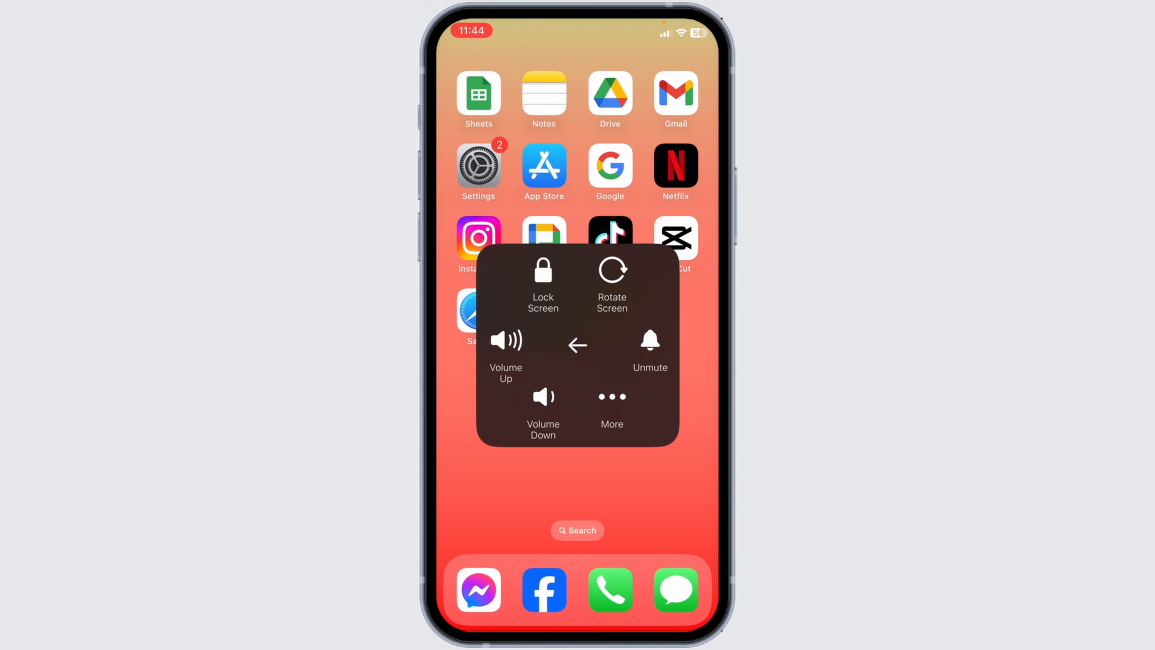